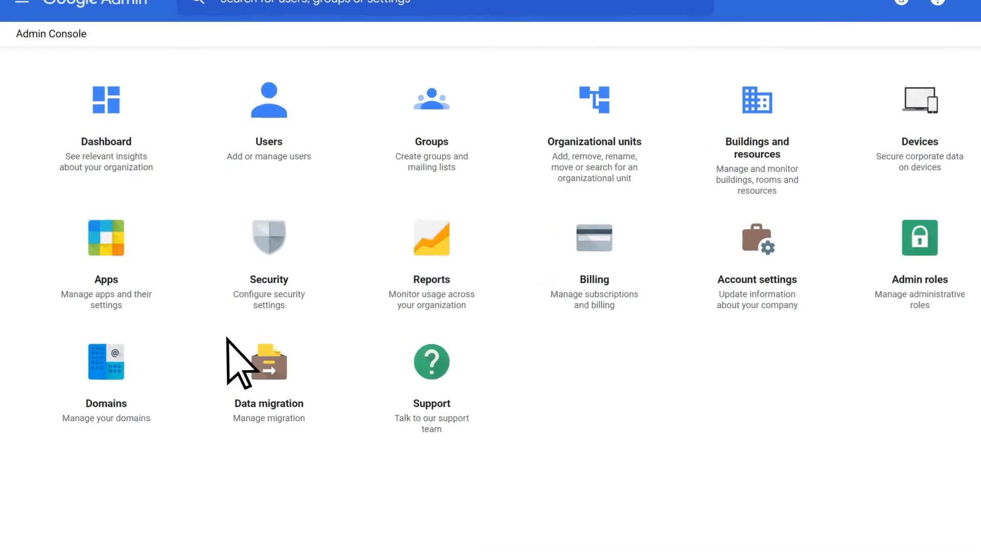
# Step: Open the contoso.com domain details from Google Admin console's Domains management list
pyautogui.click(105, 362)
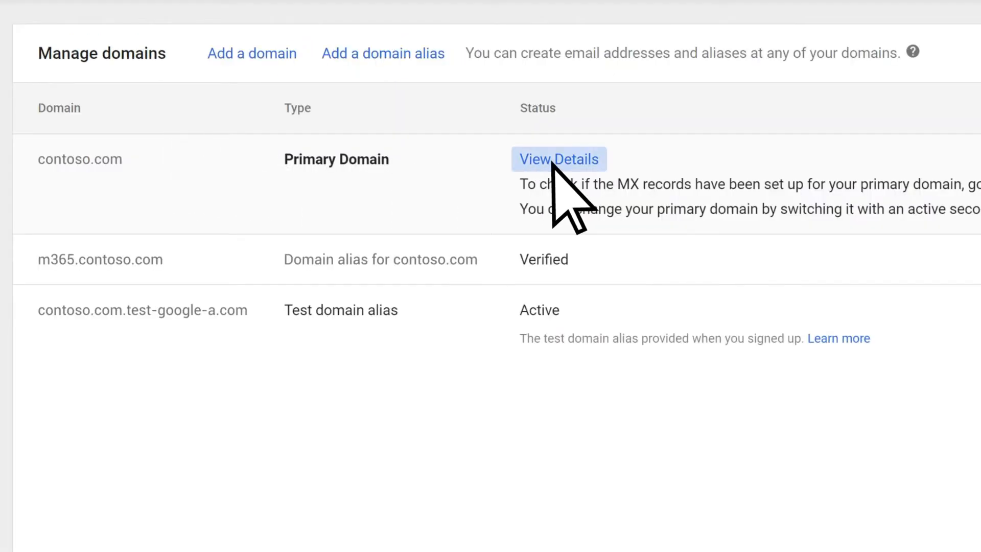
pyautogui.click(558, 160)
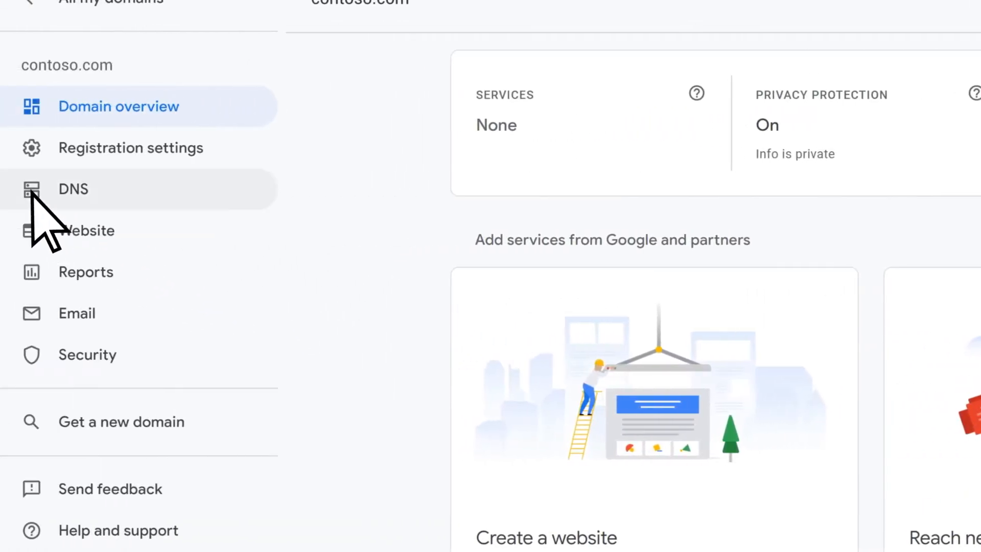
# Step: Delete the Google Workspace synthetic record (MX, SPF, DKIM) from contoso.com's DNS settings
pyautogui.click(72, 189)
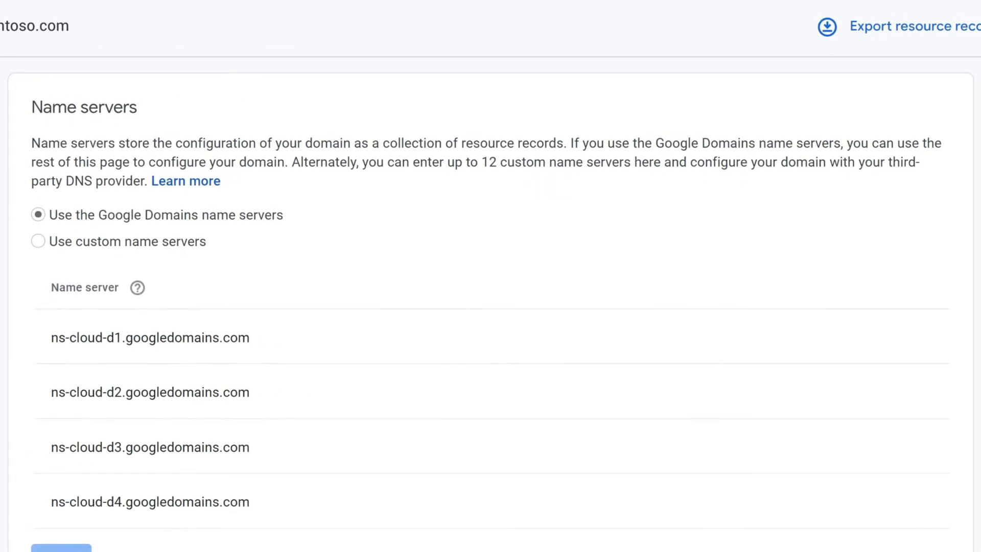
pyautogui.scroll(-3)
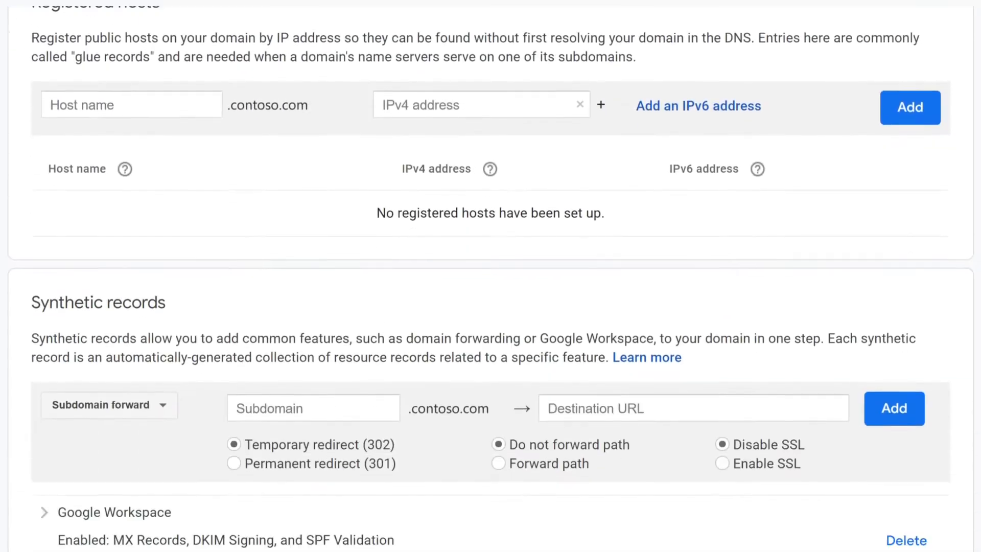
pyautogui.scroll(-3)
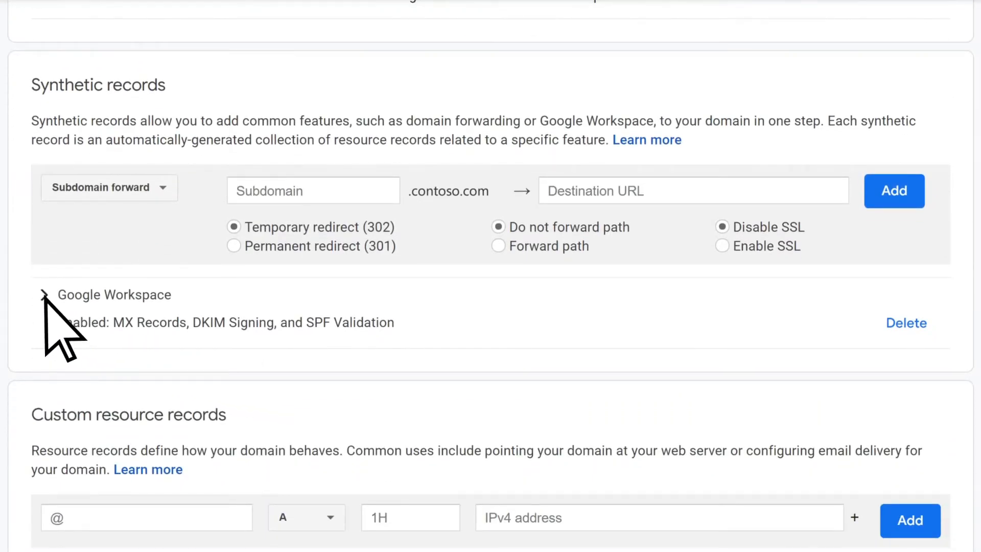
pyautogui.click(44, 294)
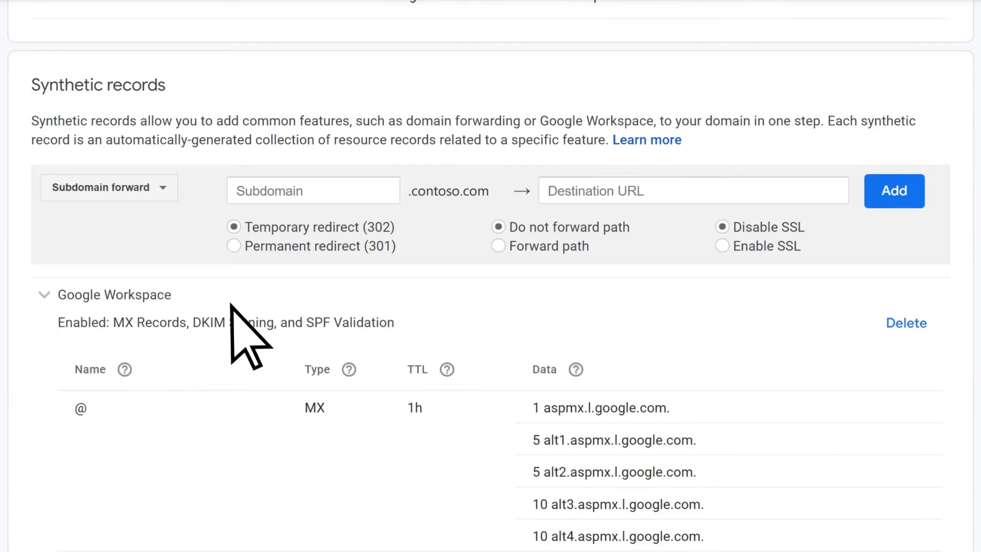
pyautogui.click(905, 323)
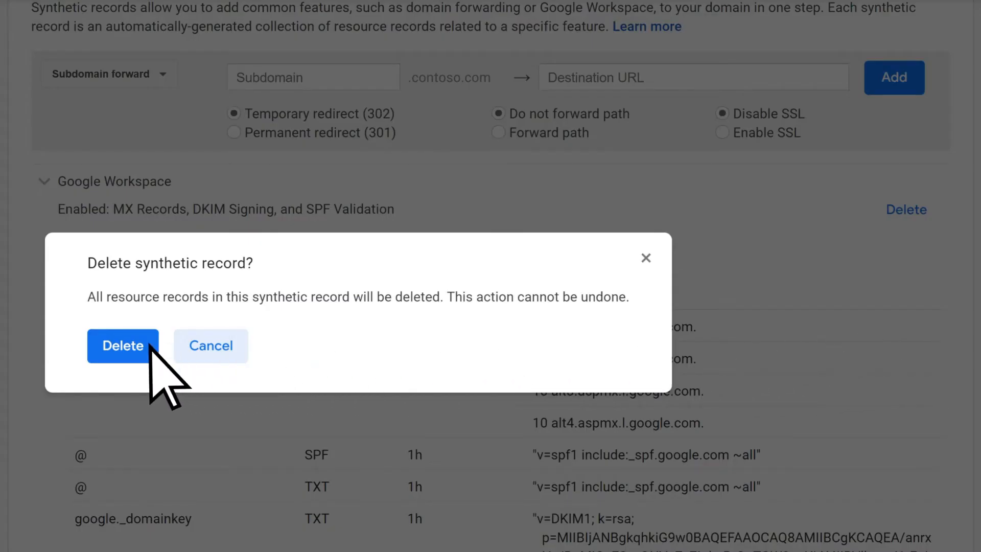
pyautogui.click(123, 346)
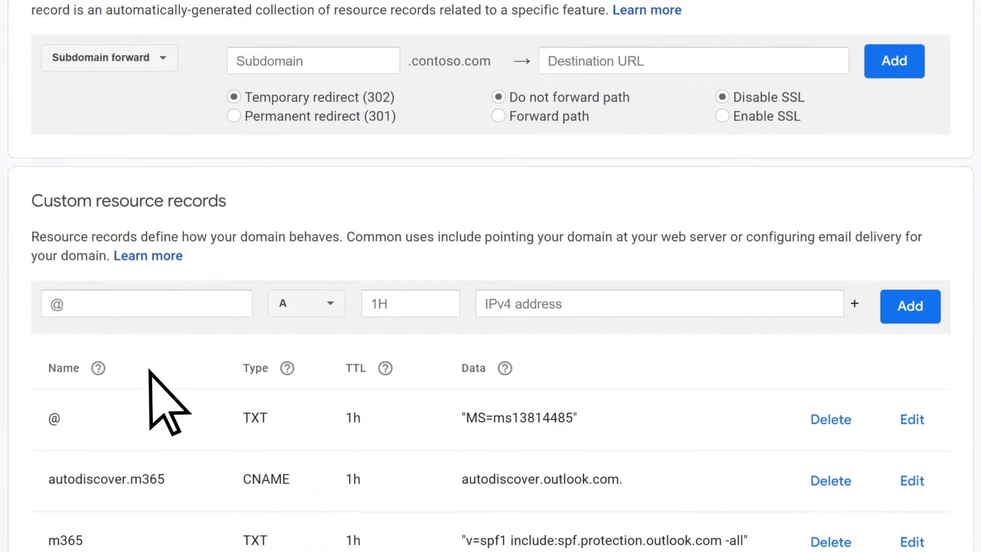
# Step: Delete the m365 TXT, MS= verification TXT and autodiscover.m365 CNAME custom records
pyautogui.scroll(-3)
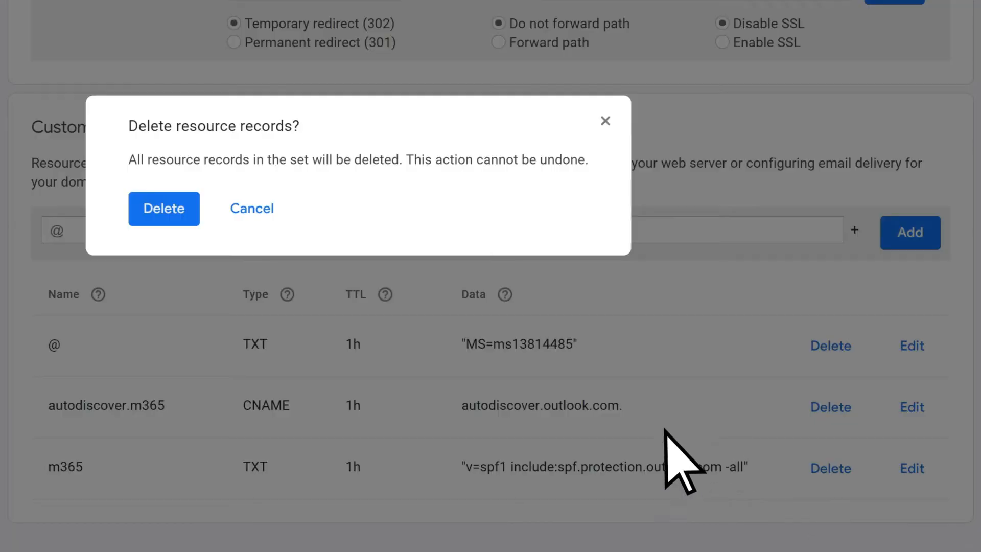
pyautogui.click(164, 209)
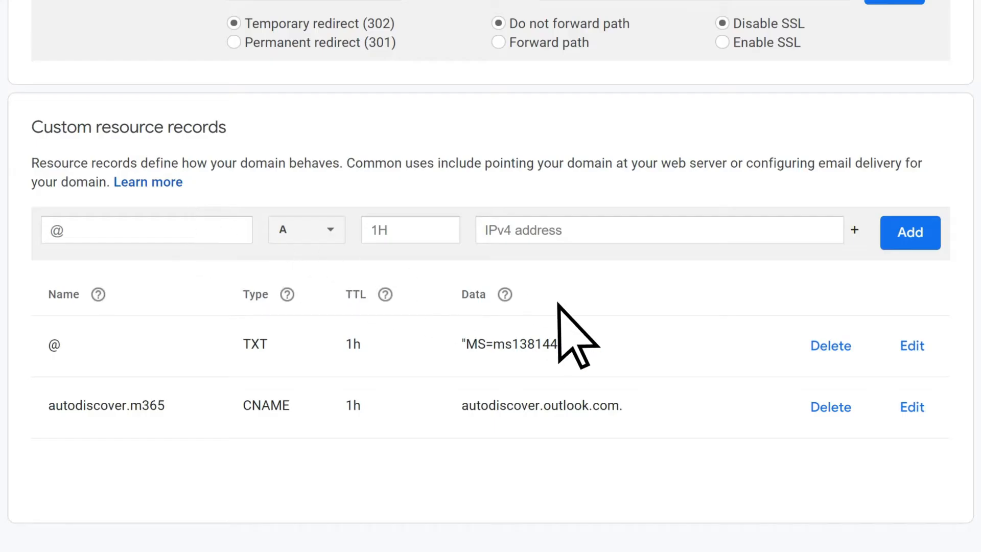
pyautogui.click(830, 345)
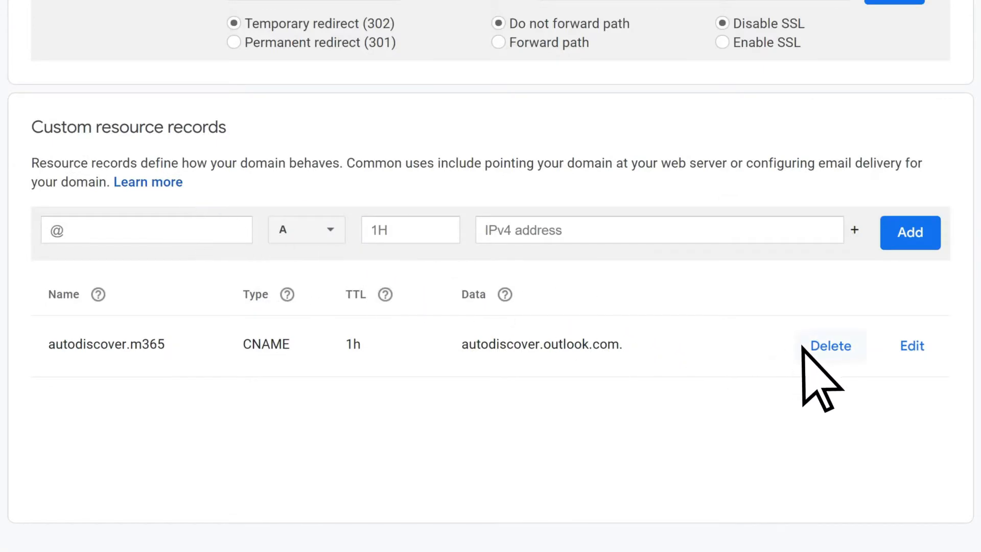
pyautogui.click(830, 345)
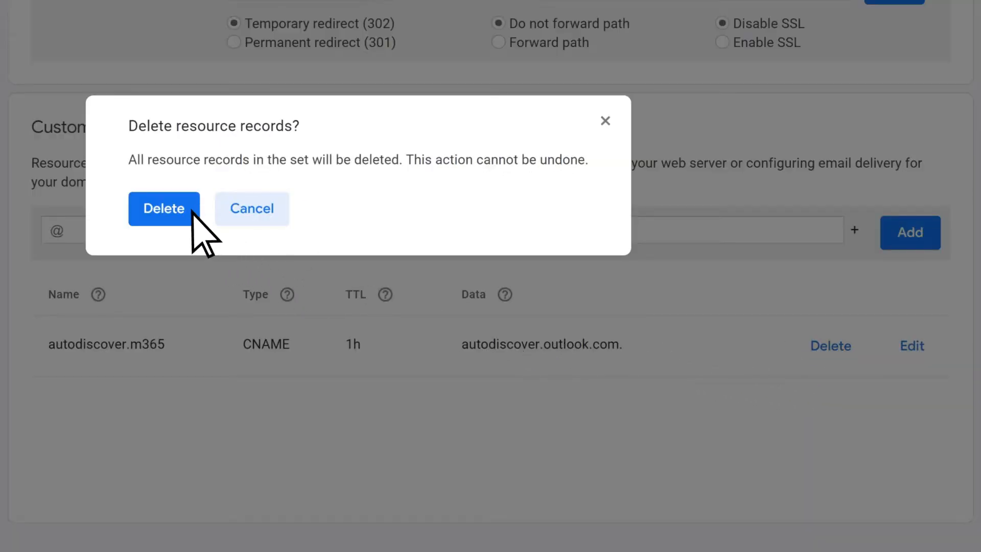
pyautogui.click(164, 209)
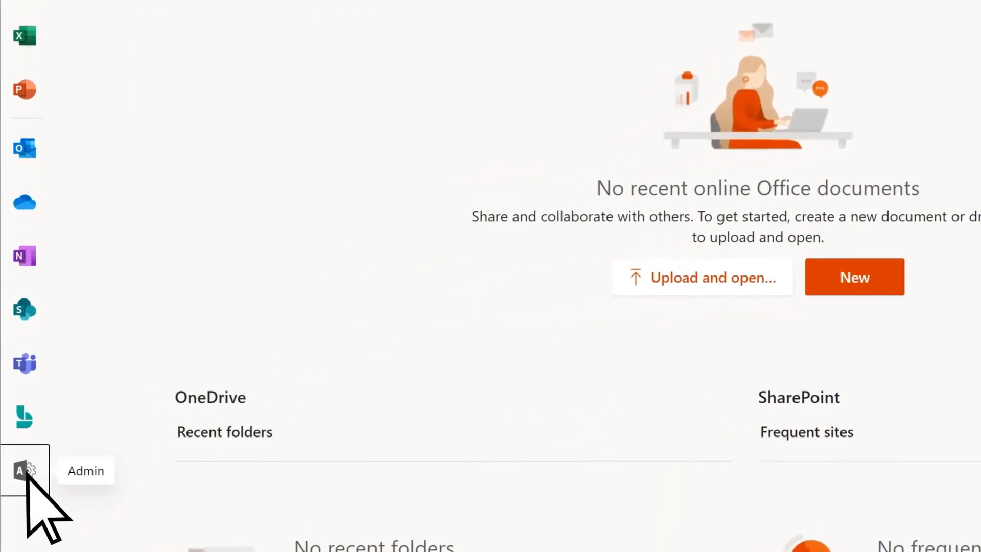
# Step: Continue setup of contoso.com (Default) from Settings > Domains in the admin center
pyautogui.click(25, 471)
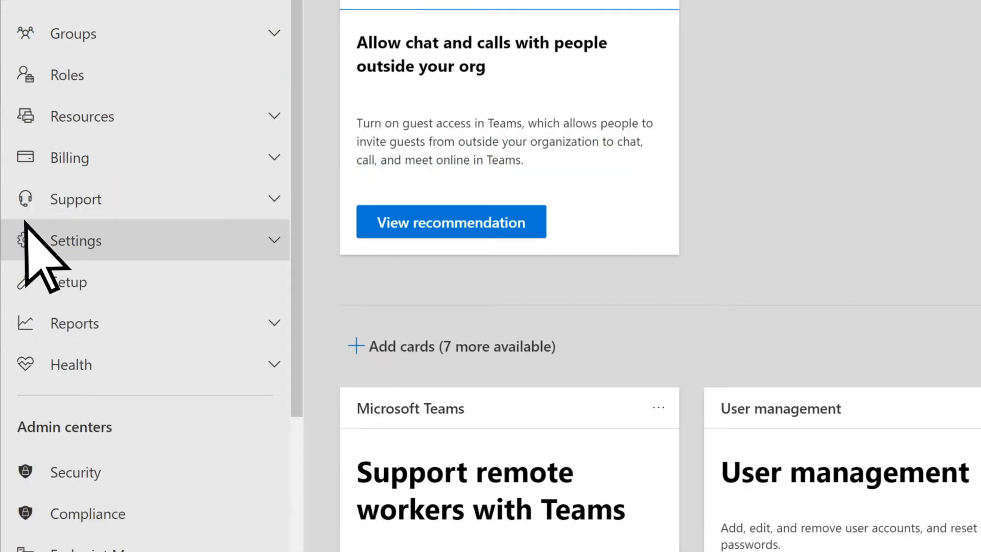
pyautogui.click(75, 240)
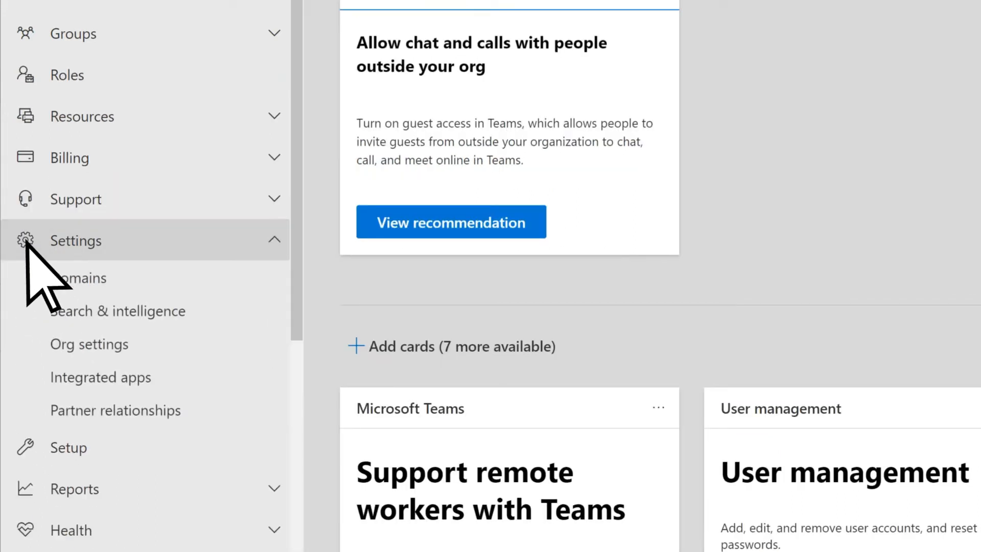
pyautogui.click(79, 277)
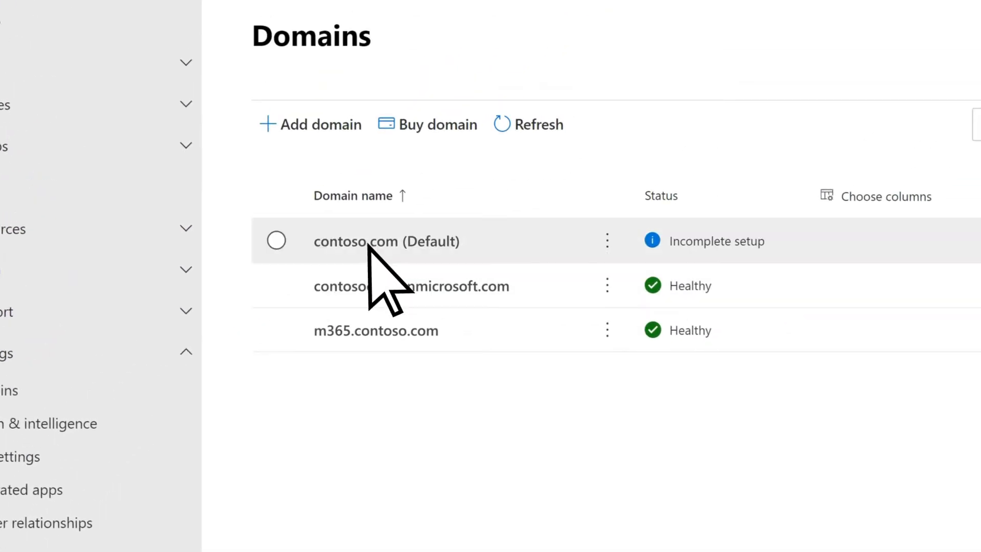
pyautogui.click(386, 241)
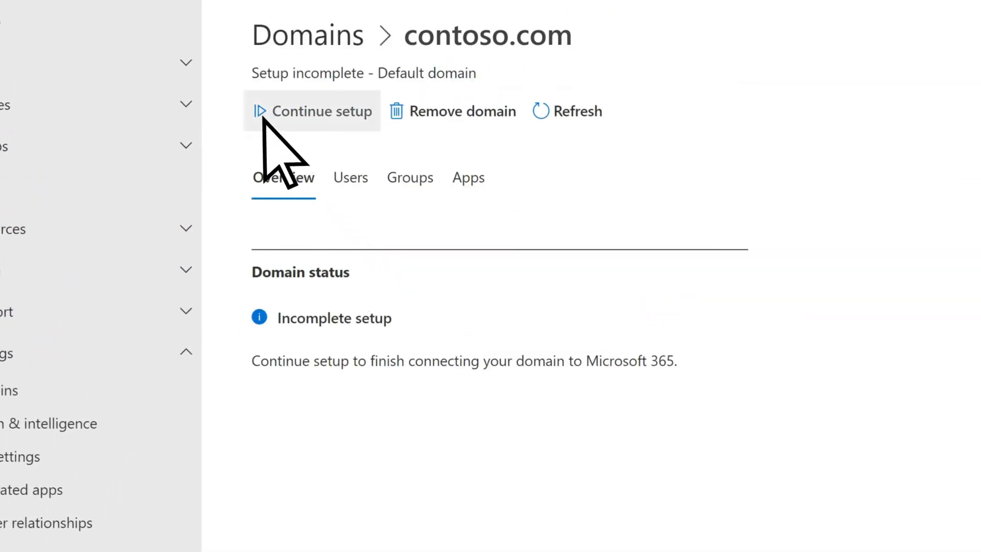
pyautogui.click(320, 111)
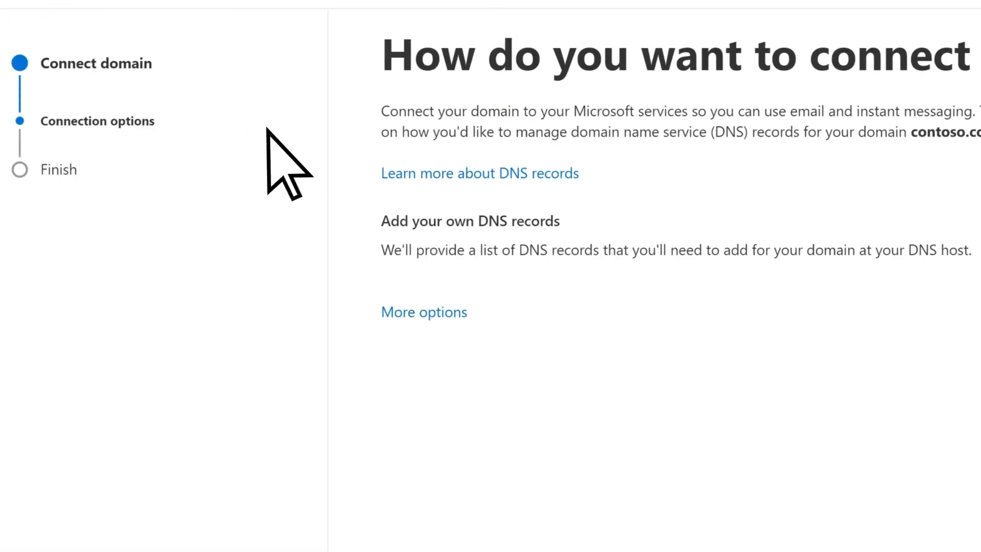
# Step: Proceed past connection options and copy the expected MX record's mail server address
pyautogui.scroll(-3)
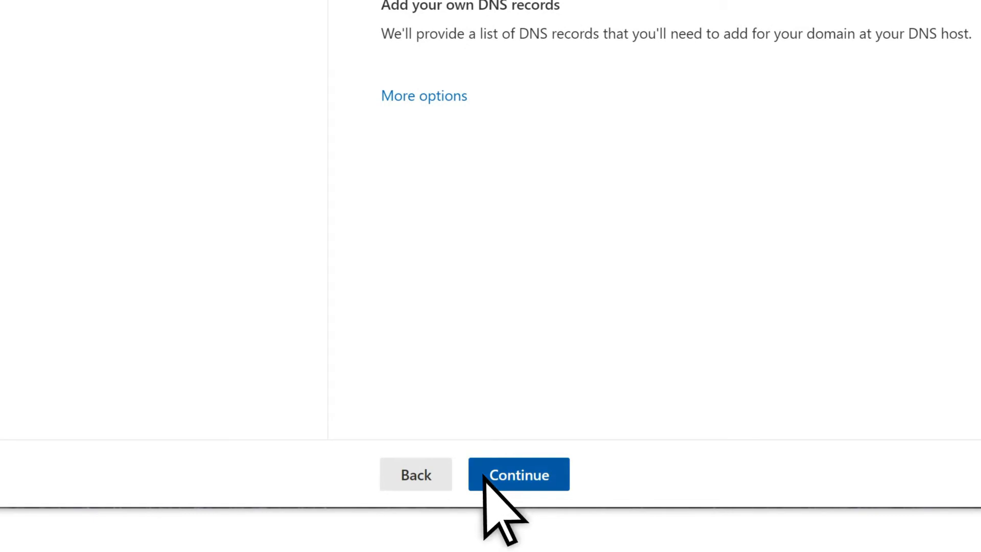
pyautogui.click(518, 474)
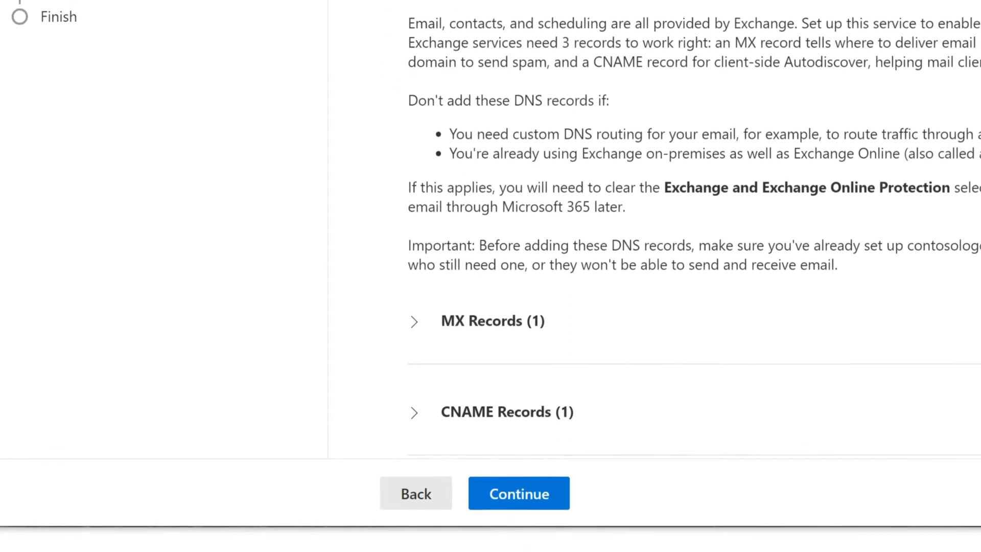
pyautogui.scroll(-3)
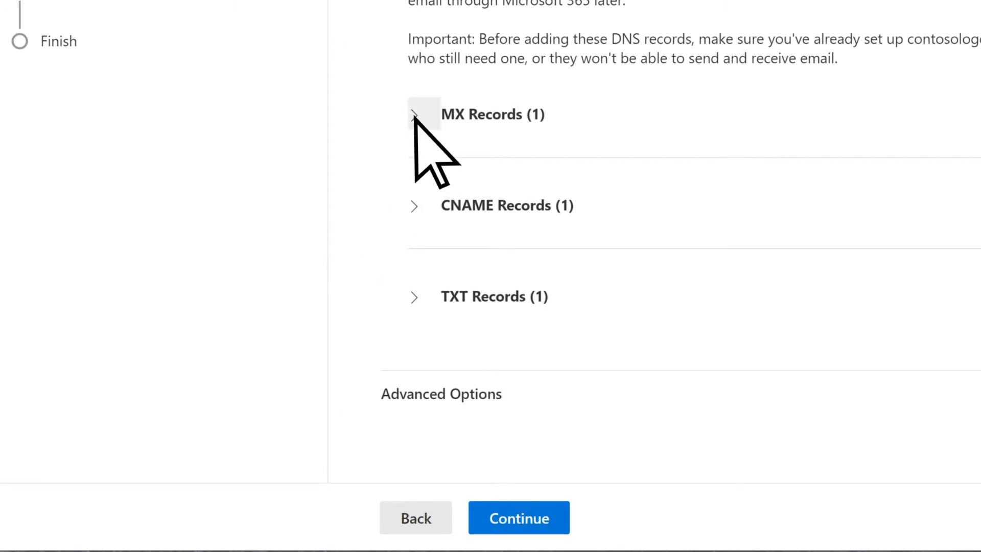
pyautogui.click(414, 114)
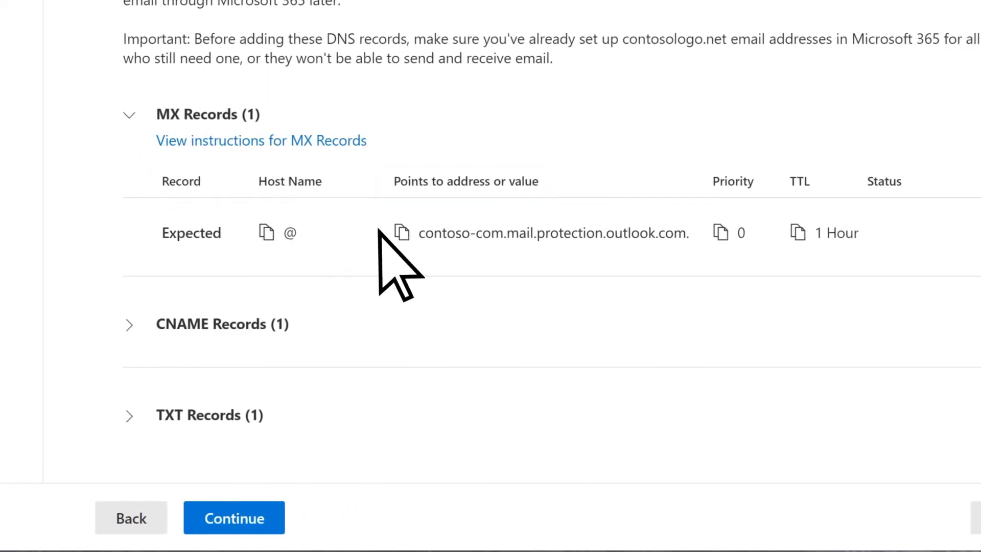
pyautogui.click(402, 233)
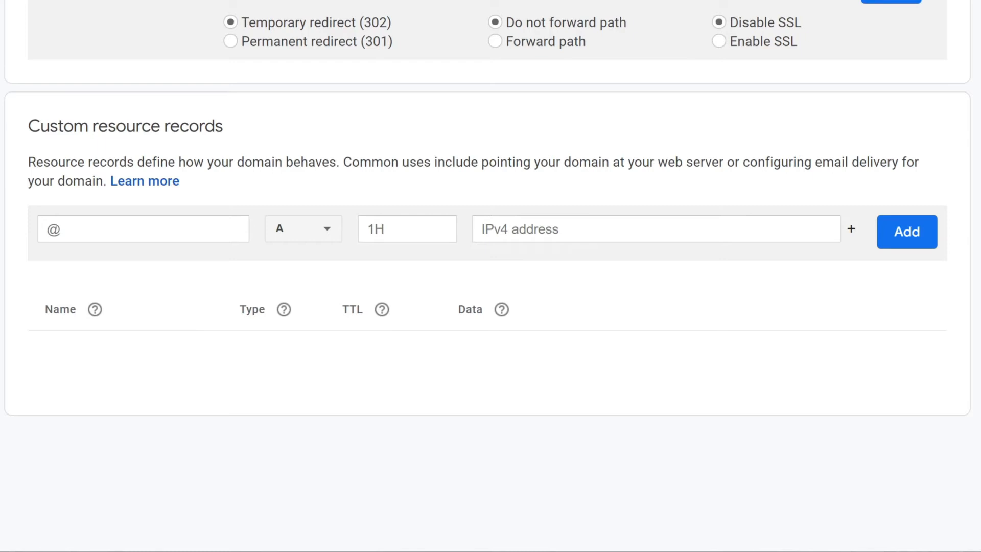
pyautogui.moveTo(328, 242)
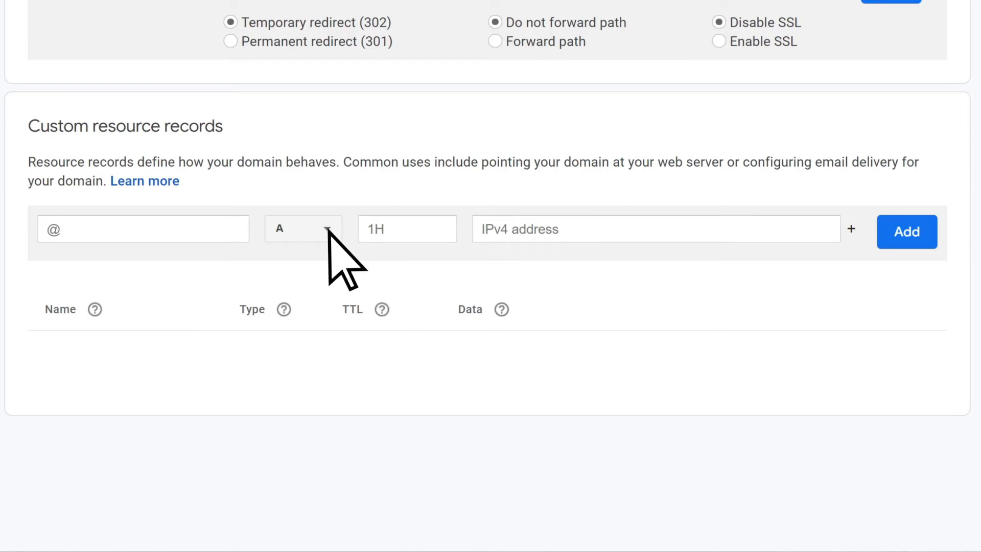
# Step: Add an MX record for @ pointing to contoso-com.mail.protection.outlook.com
pyautogui.click(303, 228)
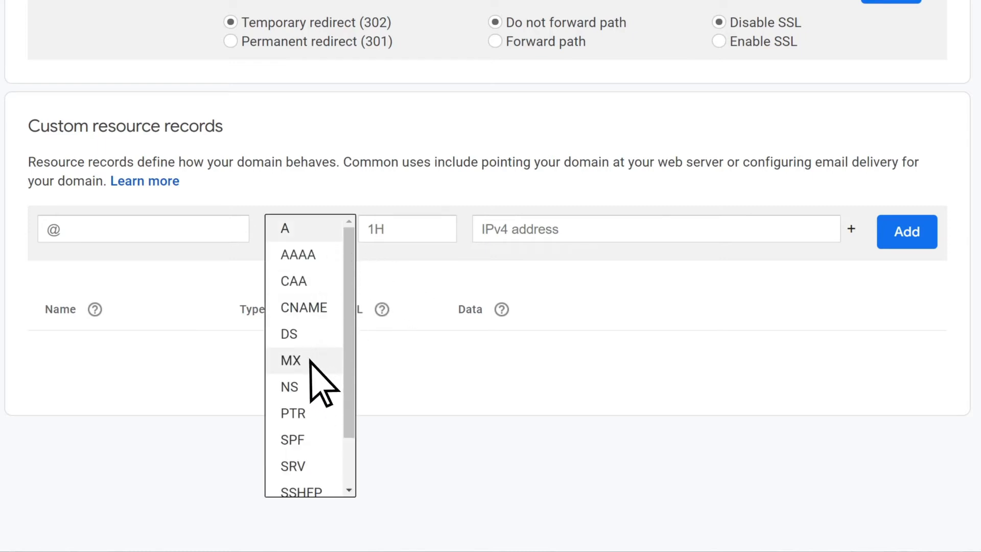
pyautogui.click(289, 360)
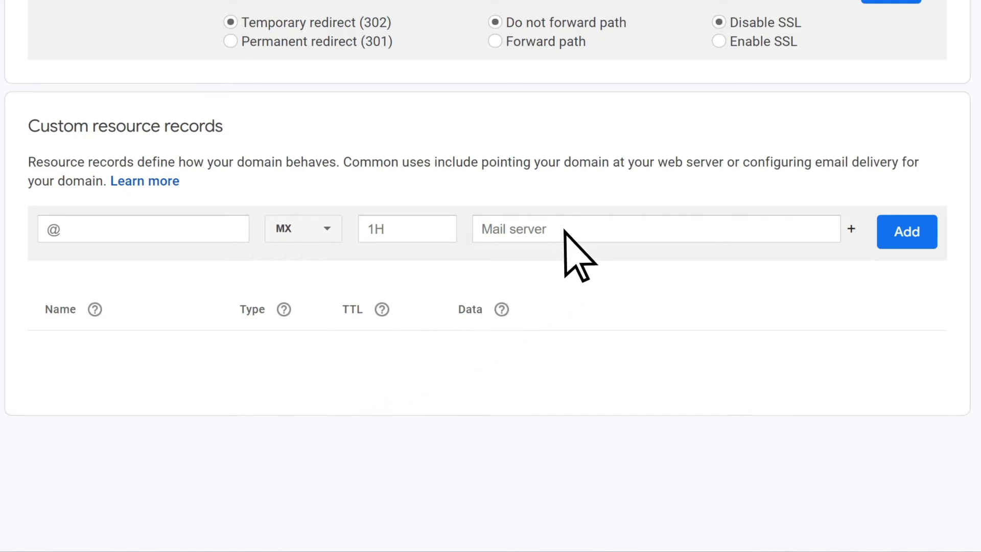
pyautogui.write('contoso-com.mail.protection.outlook.com.')
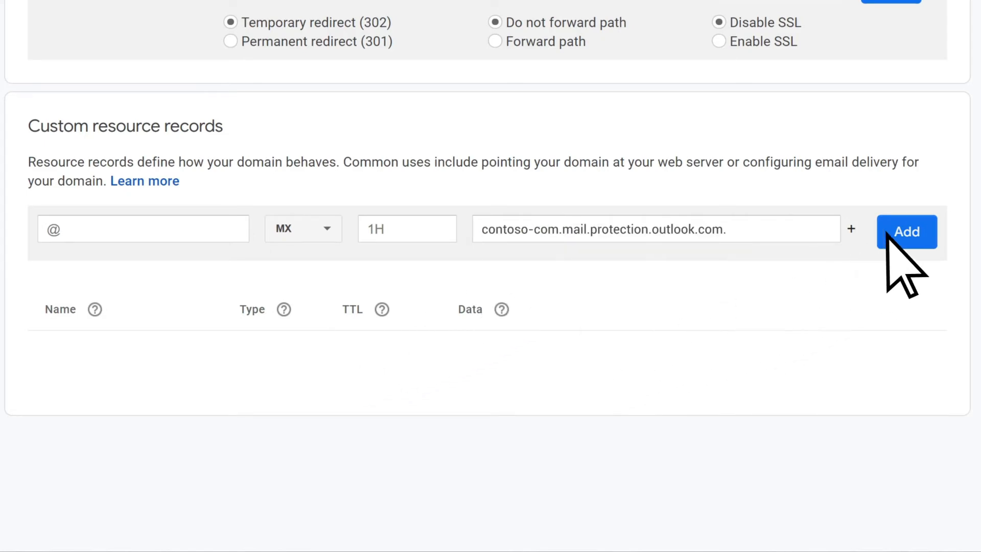
pyautogui.click(906, 232)
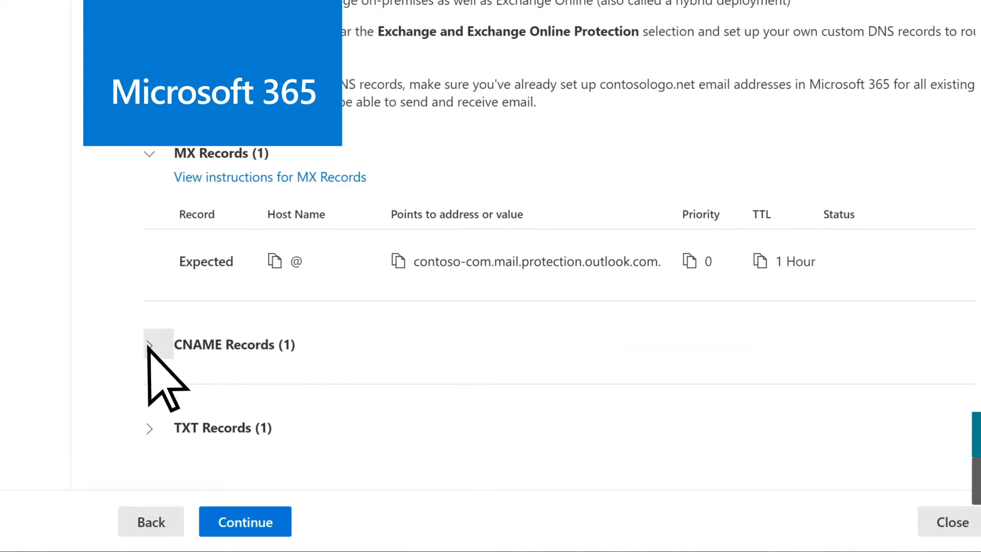
# Step: Copy the expected CNAME target autodiscover.outlook.com from the wizard's CNAME records
pyautogui.click(150, 345)
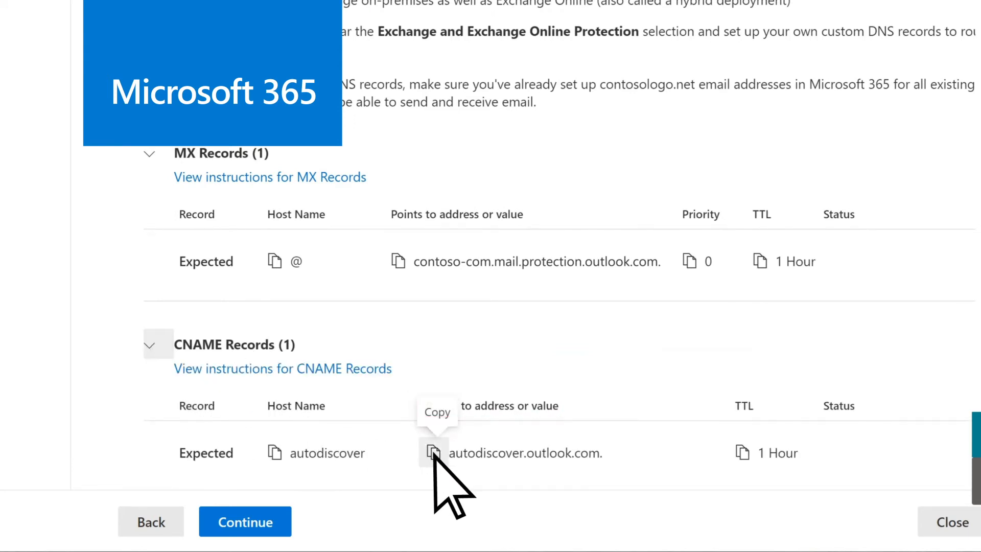
pyautogui.click(433, 453)
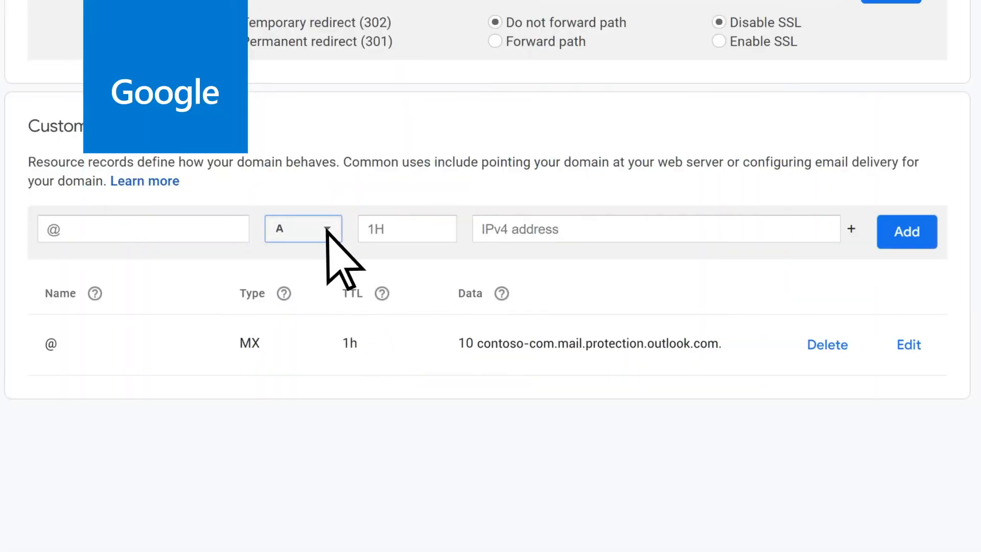
# Step: Start a CNAME record with data autodiscover.outlook.com., then copy the autodiscover host name
pyautogui.click(303, 228)
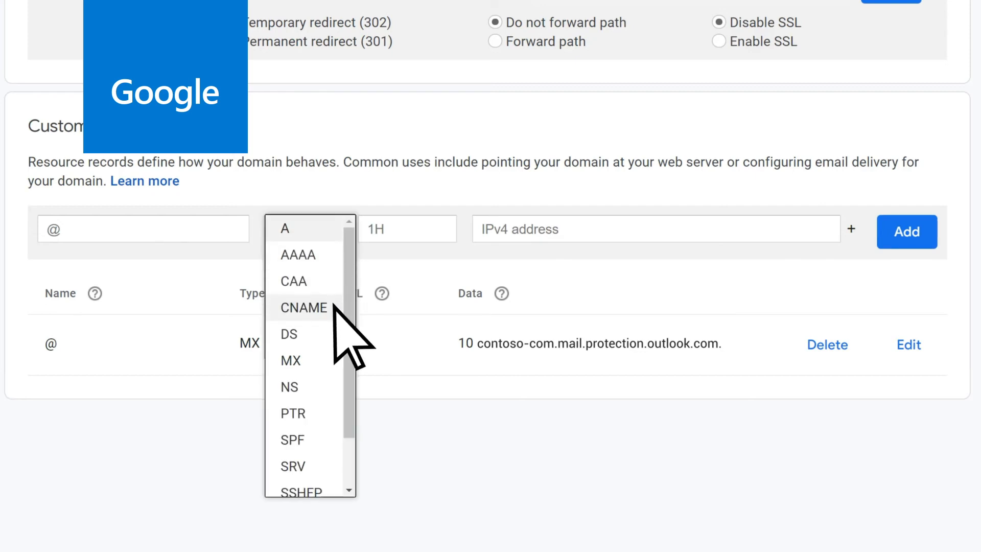
pyautogui.click(305, 307)
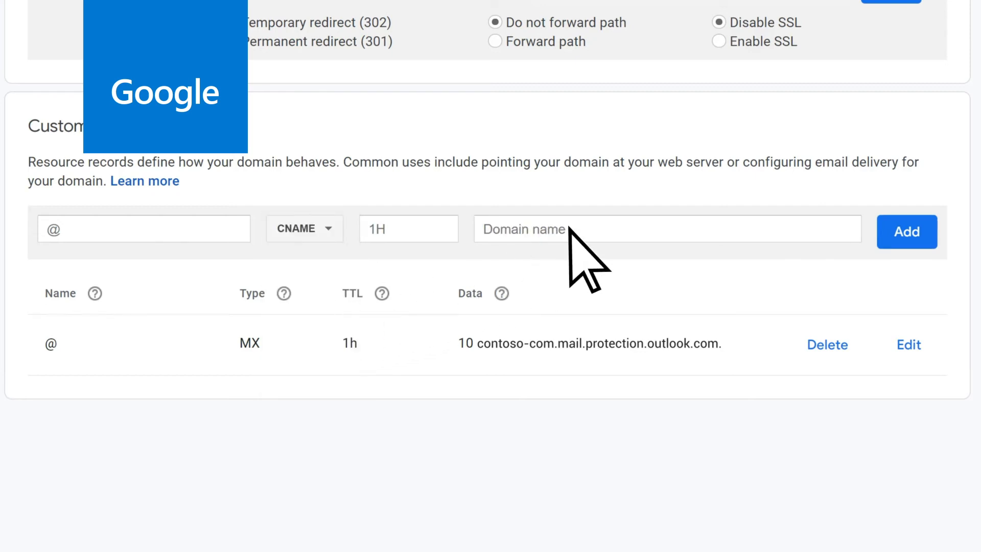
pyautogui.rightClick(563, 228)
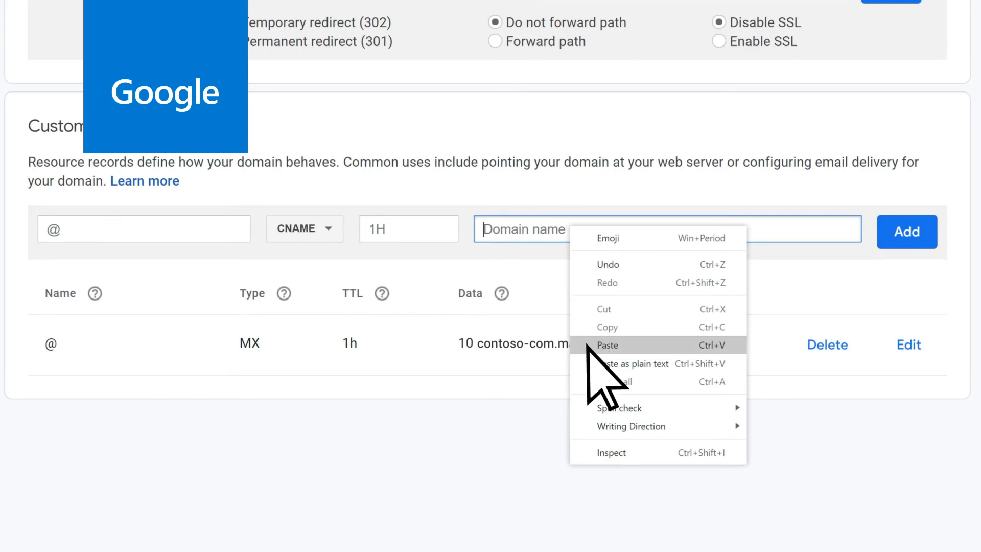
pyautogui.click(606, 345)
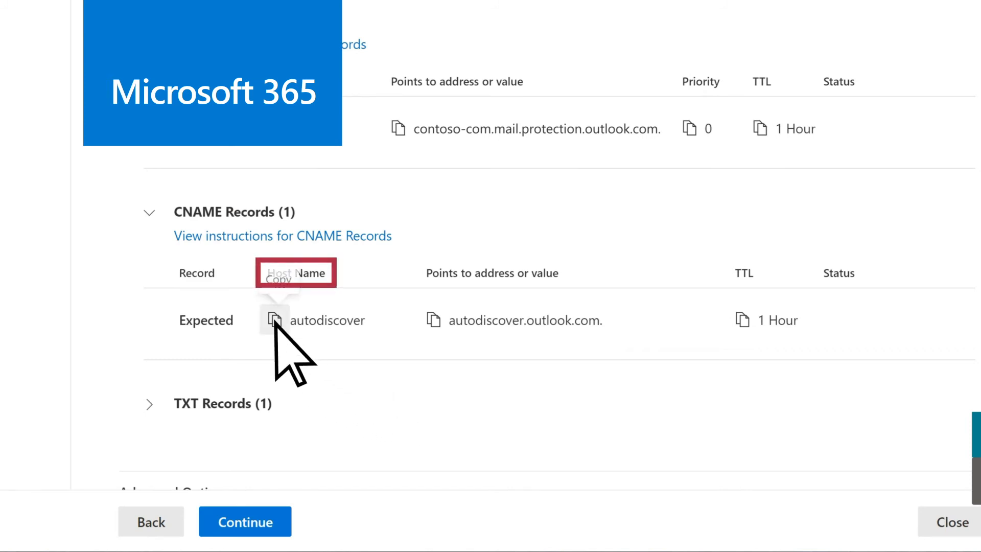
pyautogui.click(275, 320)
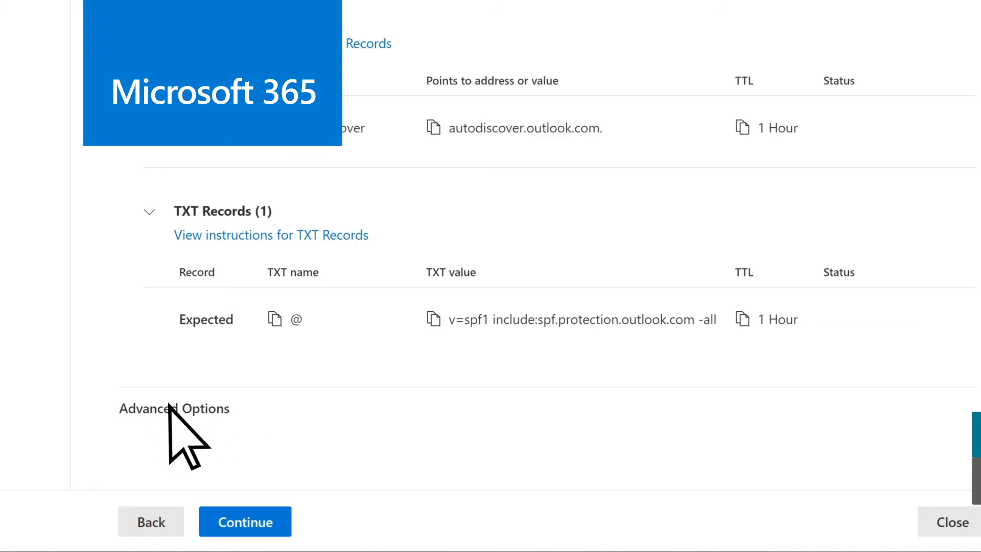
pyautogui.moveTo(434, 319)
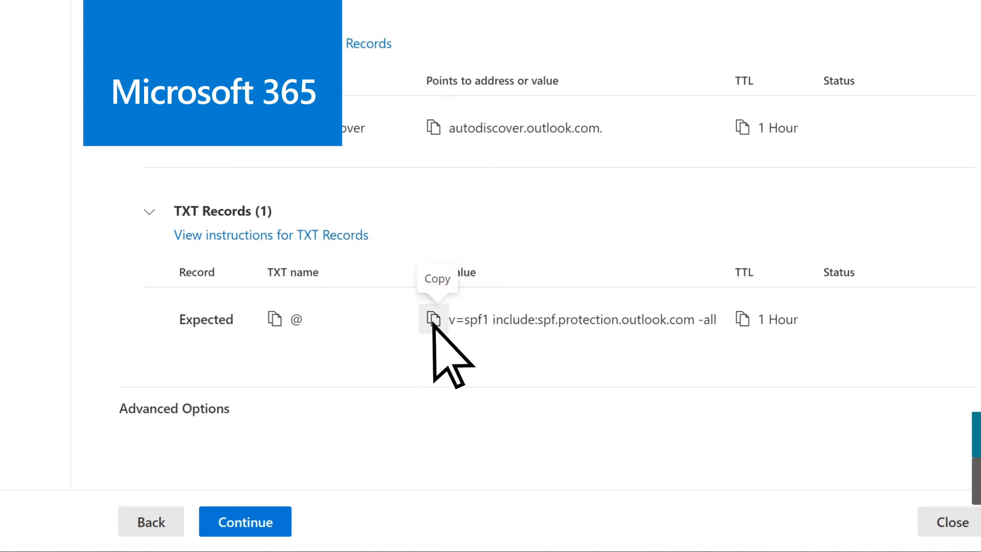
# Step: Copy the SPF value v=spf1 include:spf.protection.outlook.com -all from the TXT record
pyautogui.click(433, 319)
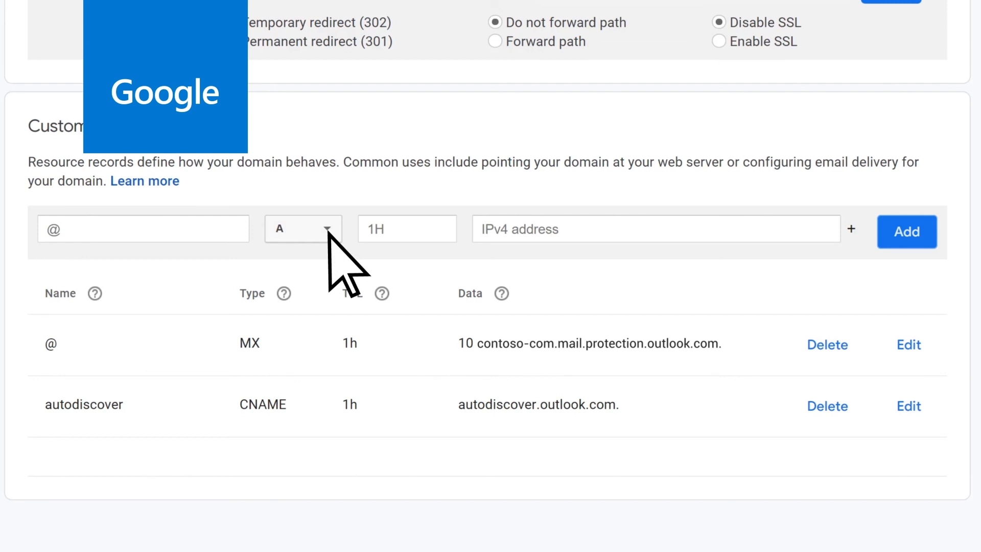
# Step: Add a TXT record for @ with value v=spf1 include:spf.protection.outlook.com -all
pyautogui.click(302, 228)
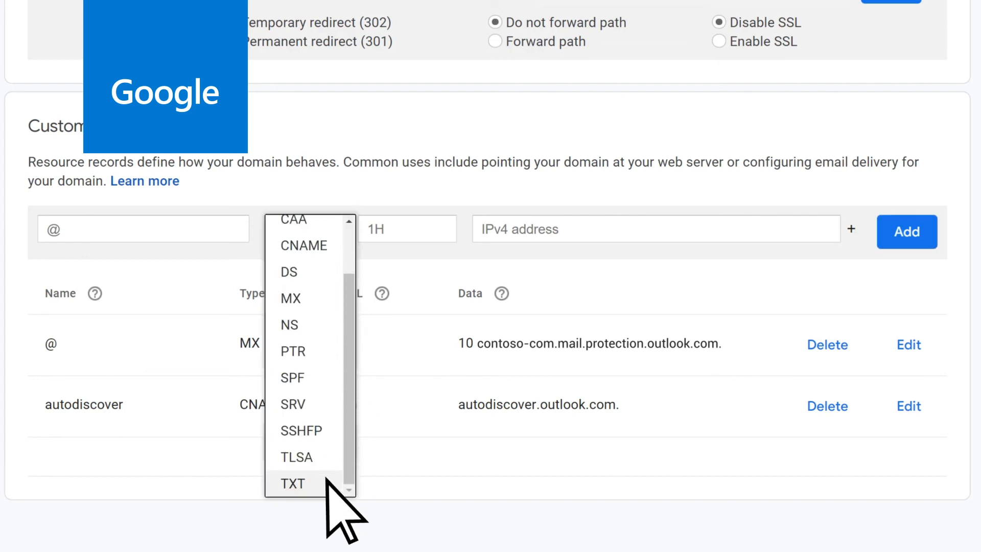
pyautogui.click(293, 483)
pyautogui.write('v=spf1 include:spf.protection.outlook.com -all')
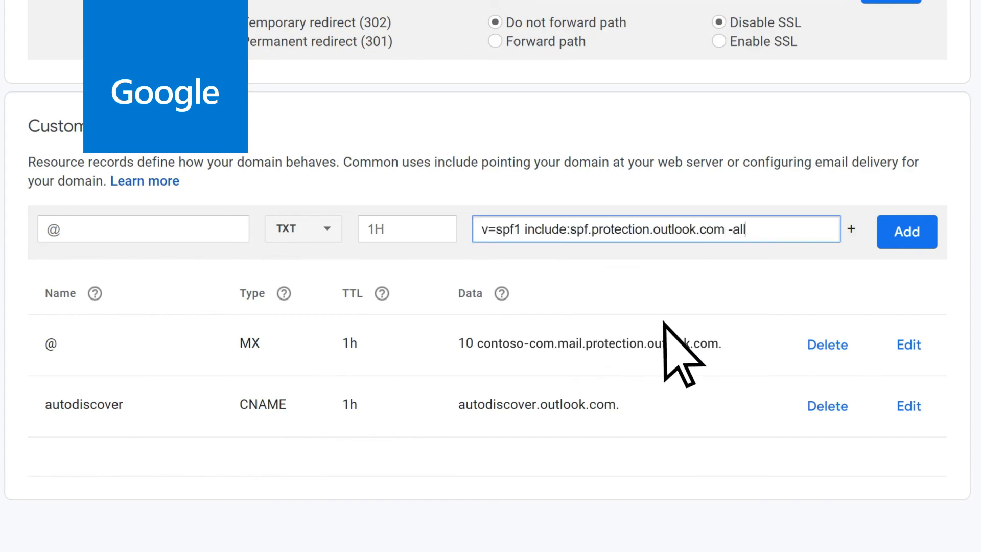
pyautogui.click(907, 232)
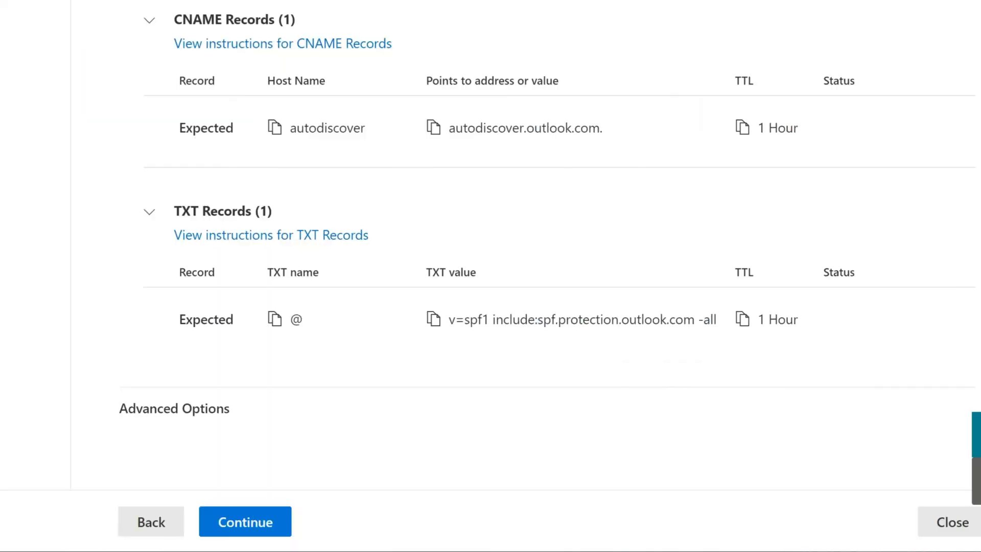
# Step: Continue past the DNS records page so Microsoft 365 reports domain setup complete
pyautogui.click(245, 521)
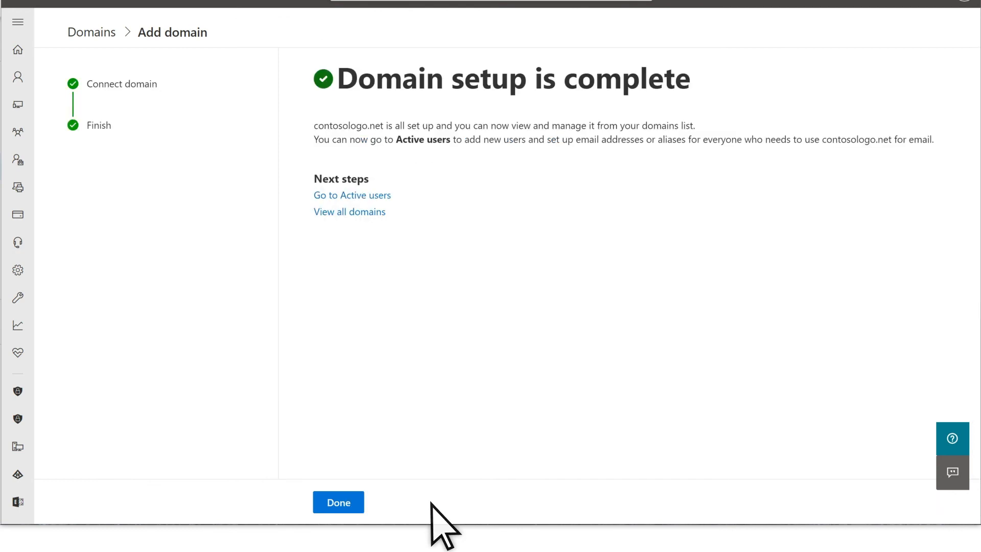